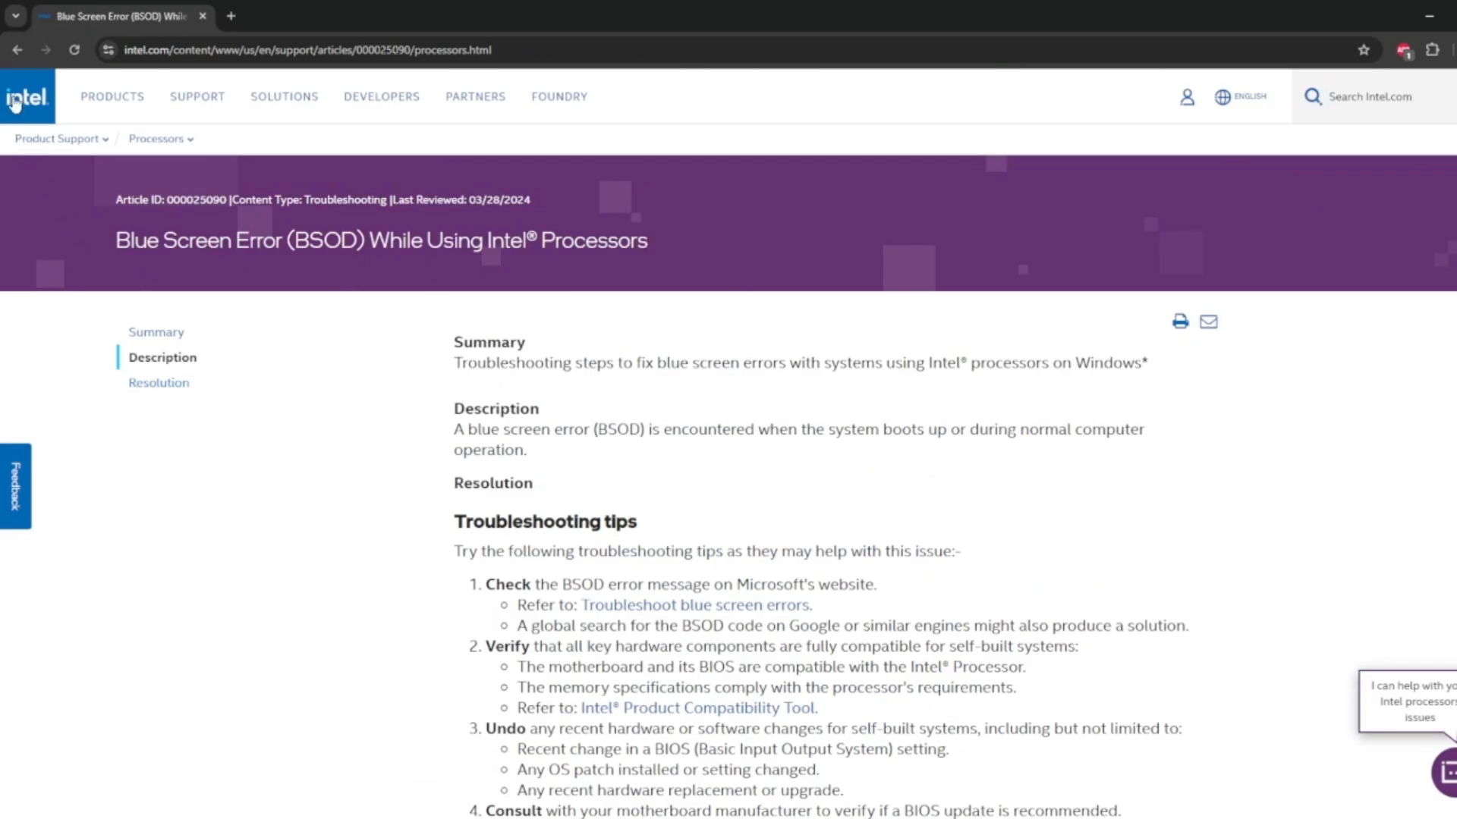
Step: Go back from Intel's blue screen error article to the 'intel processors BSOD' Google results
{"action": "left_click", "coordinate": [16, 50]}
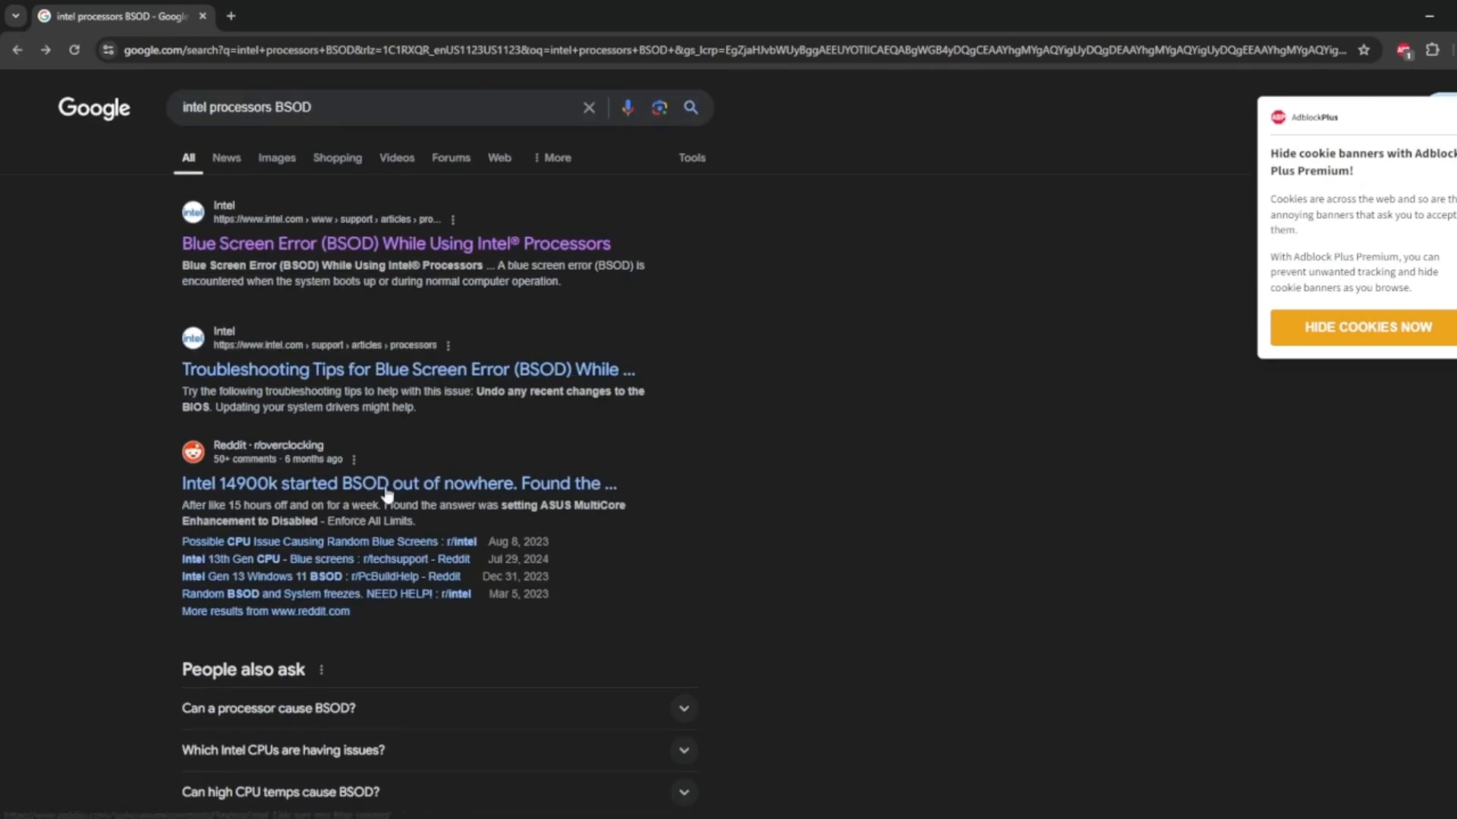